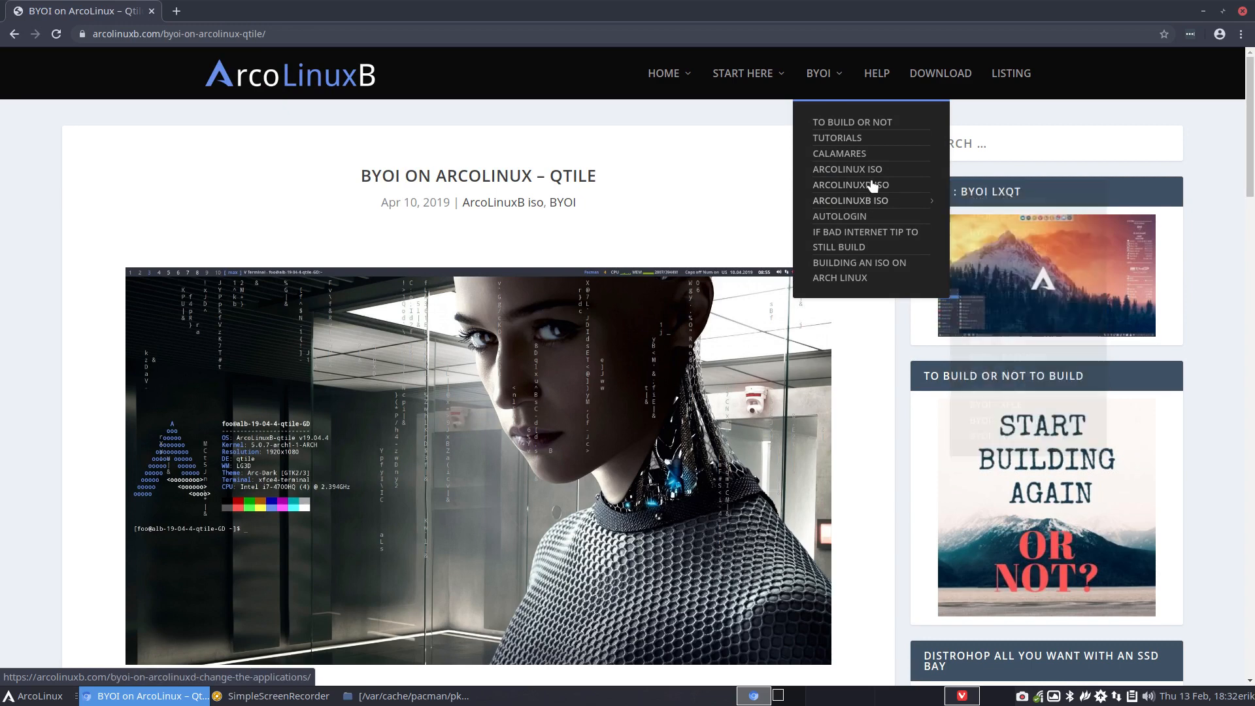
mouse_move(849, 200)
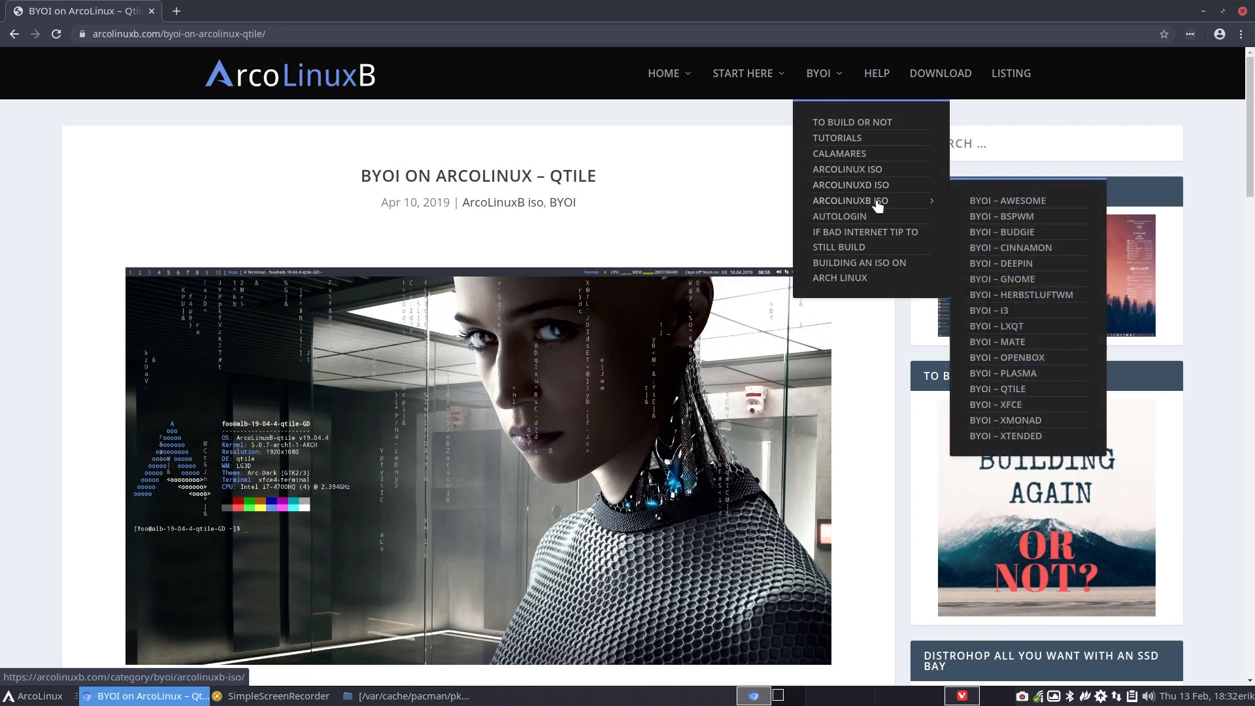
mouse_move(1024, 392)
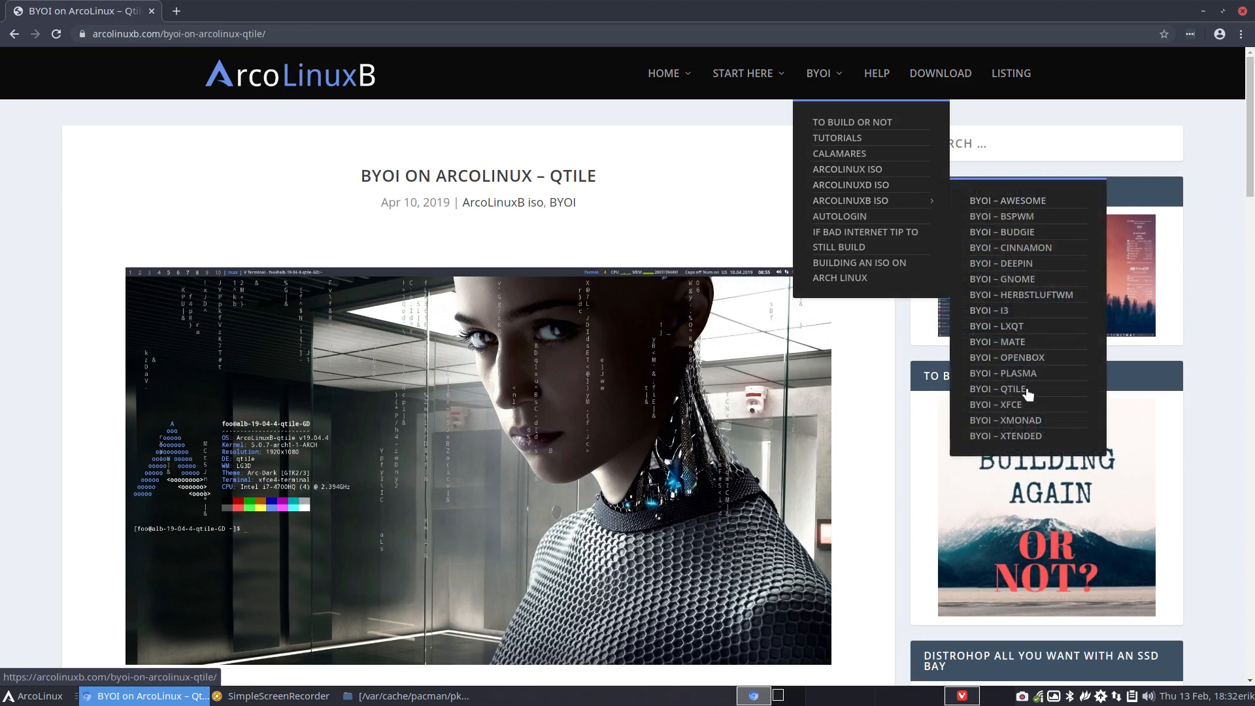
Open the BYOI – XFCE article from the ArcoLinuxB ISO menu and scroll through it
left_click(995, 403)
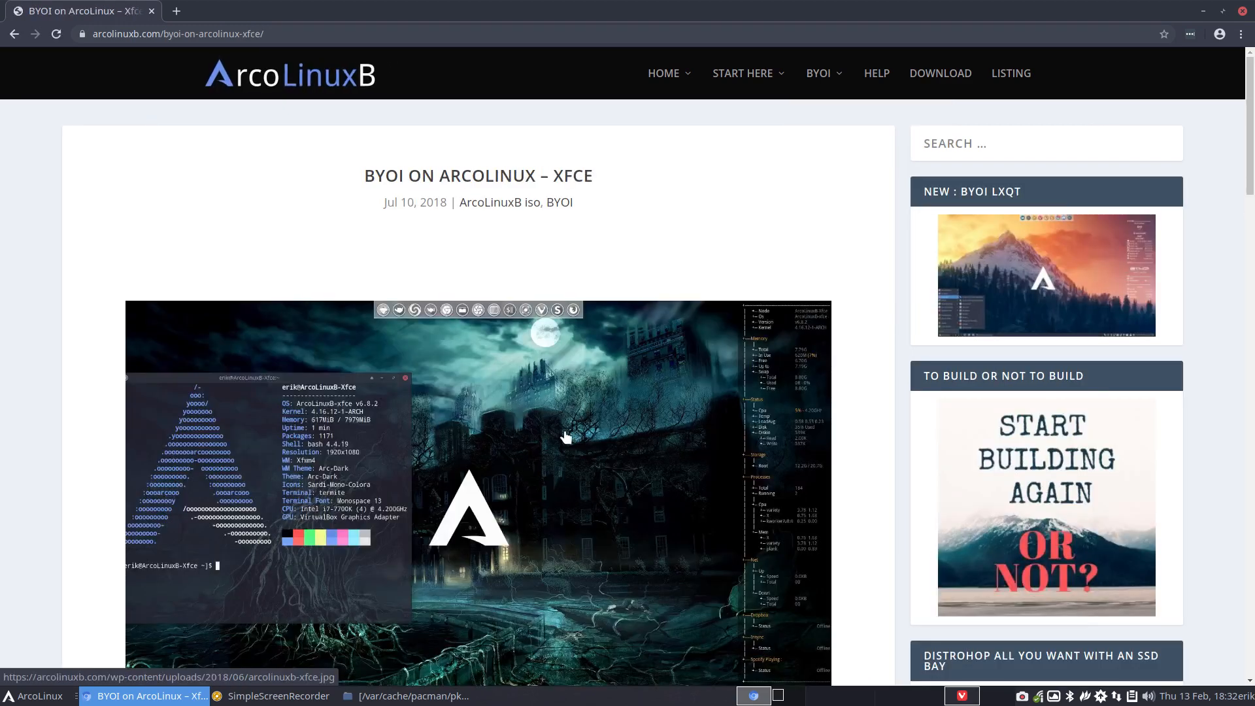
scroll("down", 3)
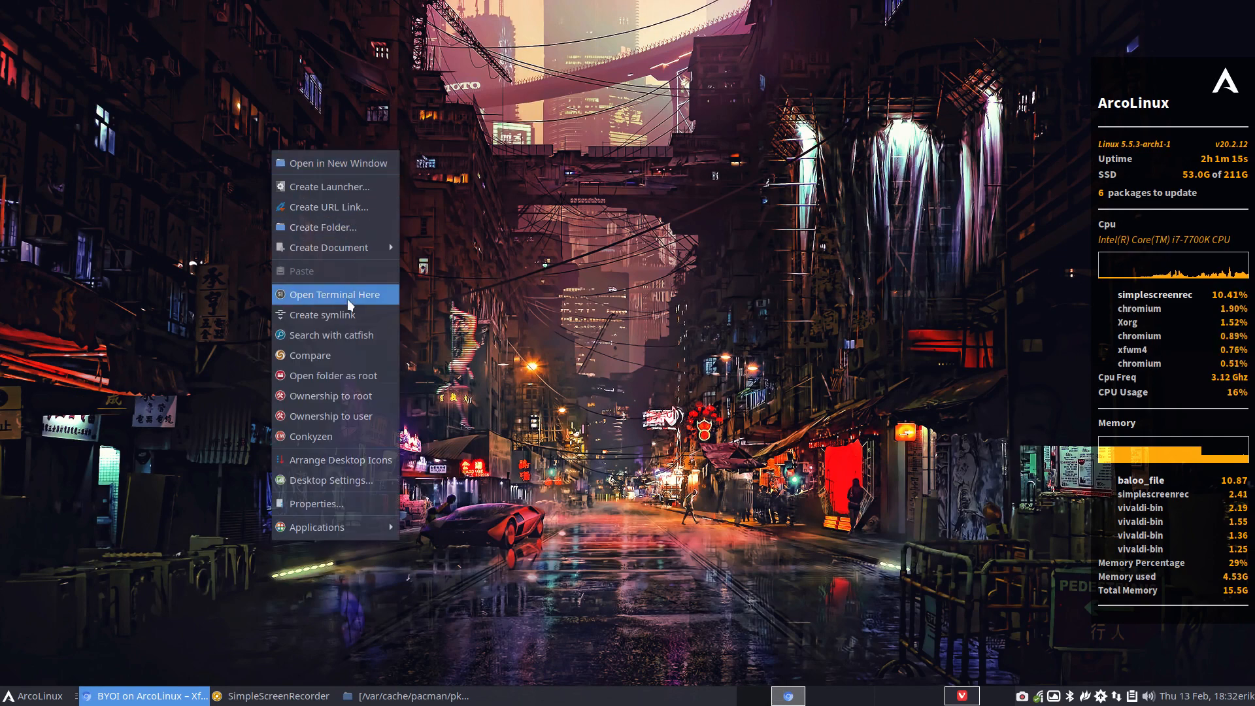
left_click(333, 295)
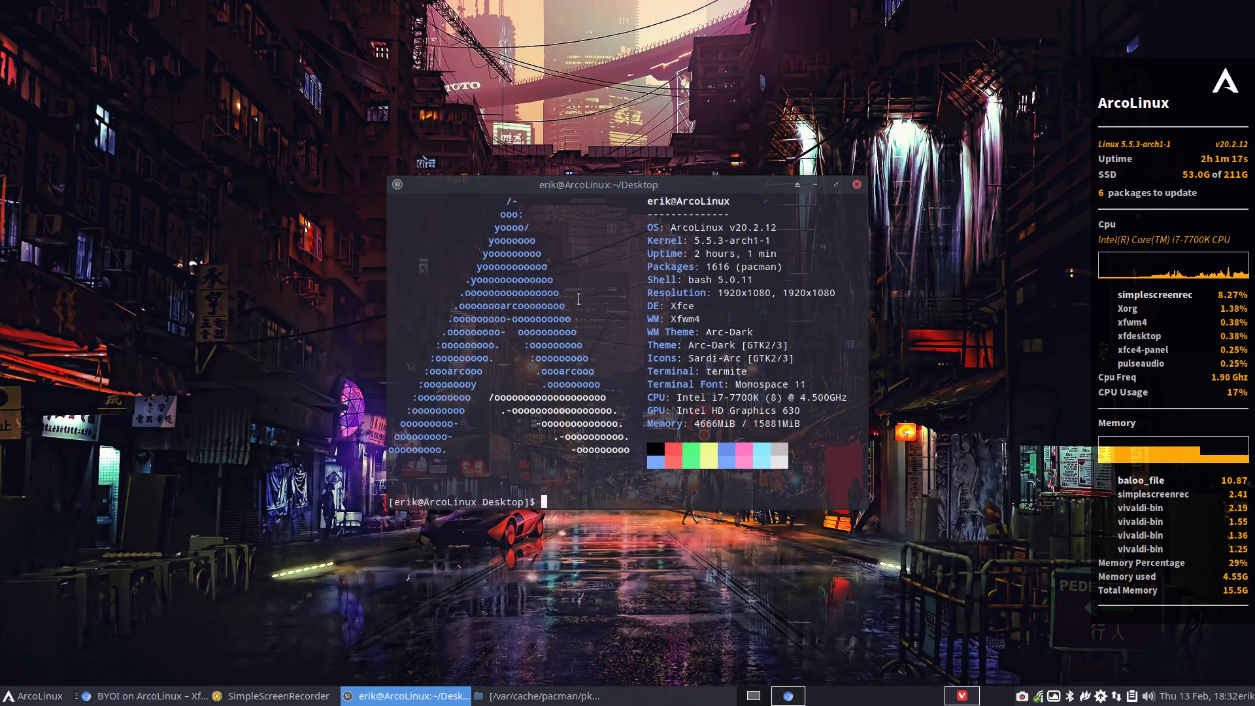
type("git clone https://github.com/arcolinuxb/arco-xfce")
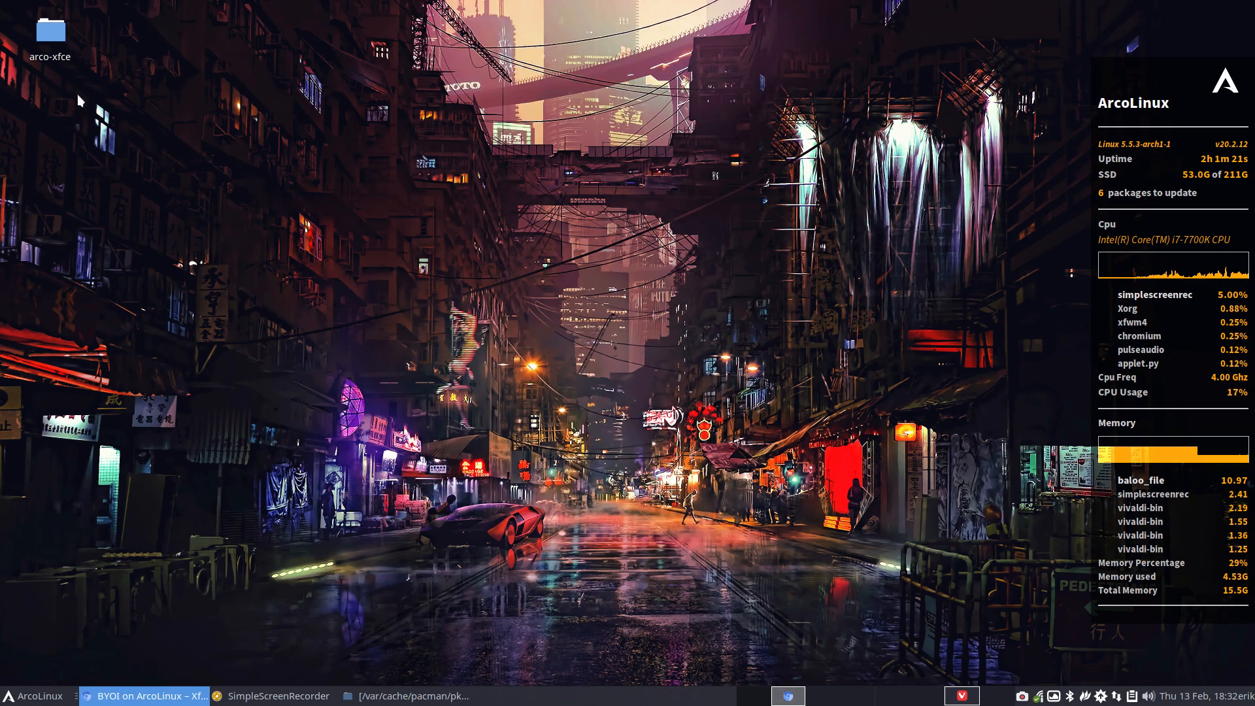
Browse into arco-xfce/archiso and compare packages.x86_64 with packages-bare.x86_64 in Meld
double_click(50, 29)
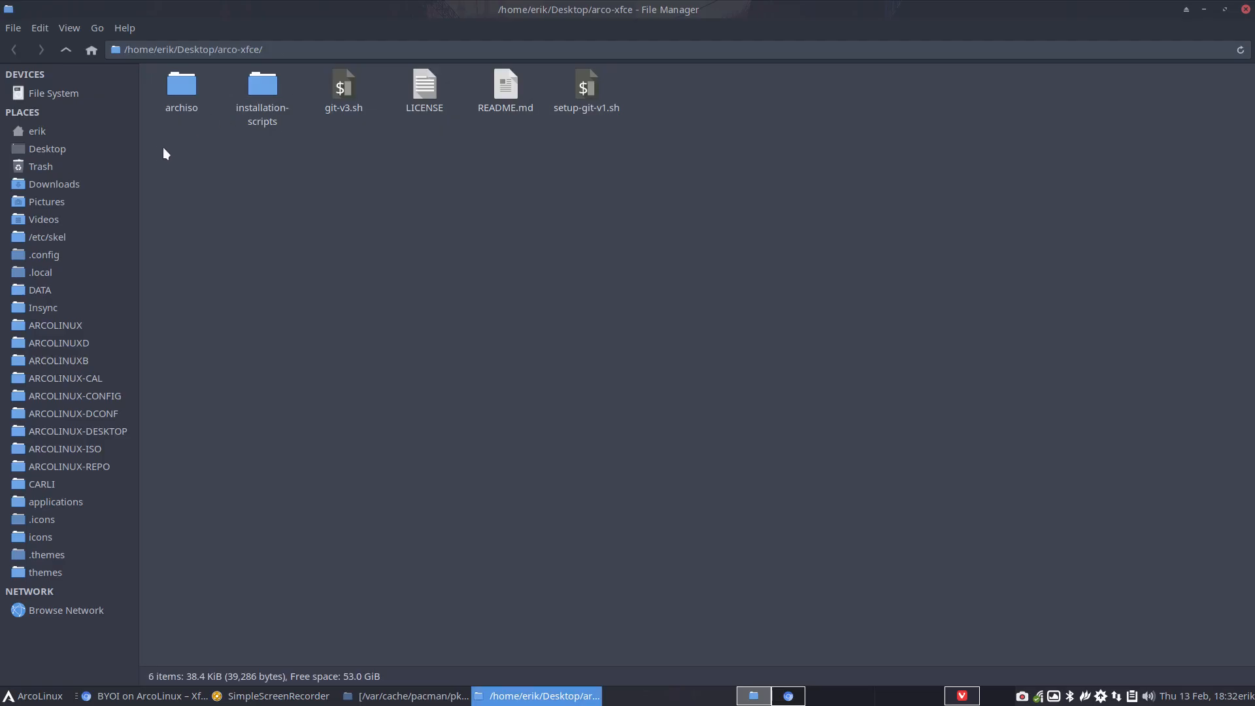
mouse_move(699, 193)
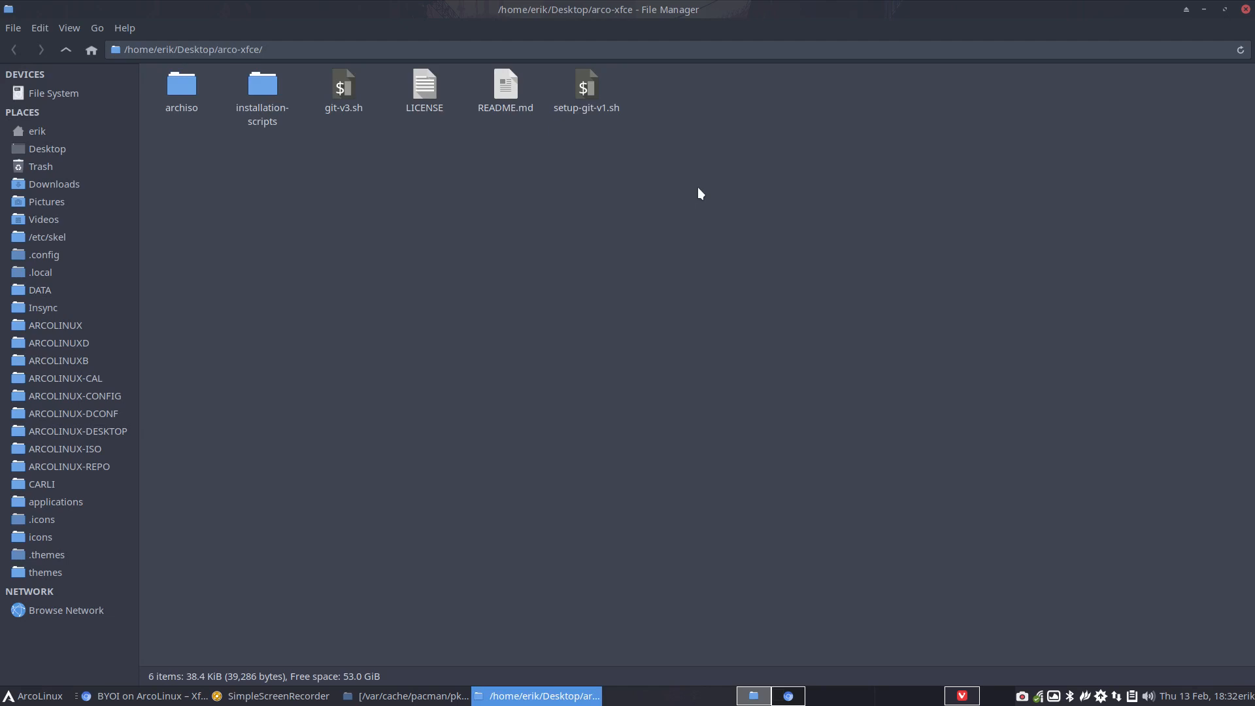
double_click(181, 82)
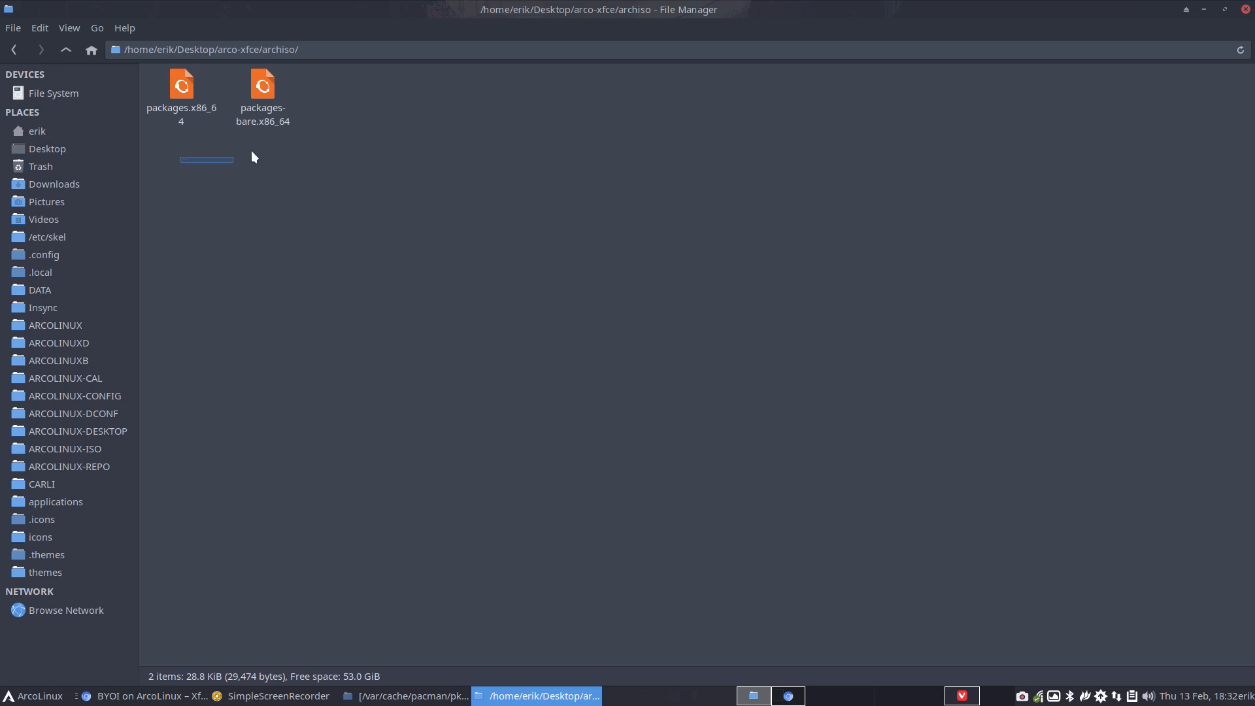
right_click(263, 96)
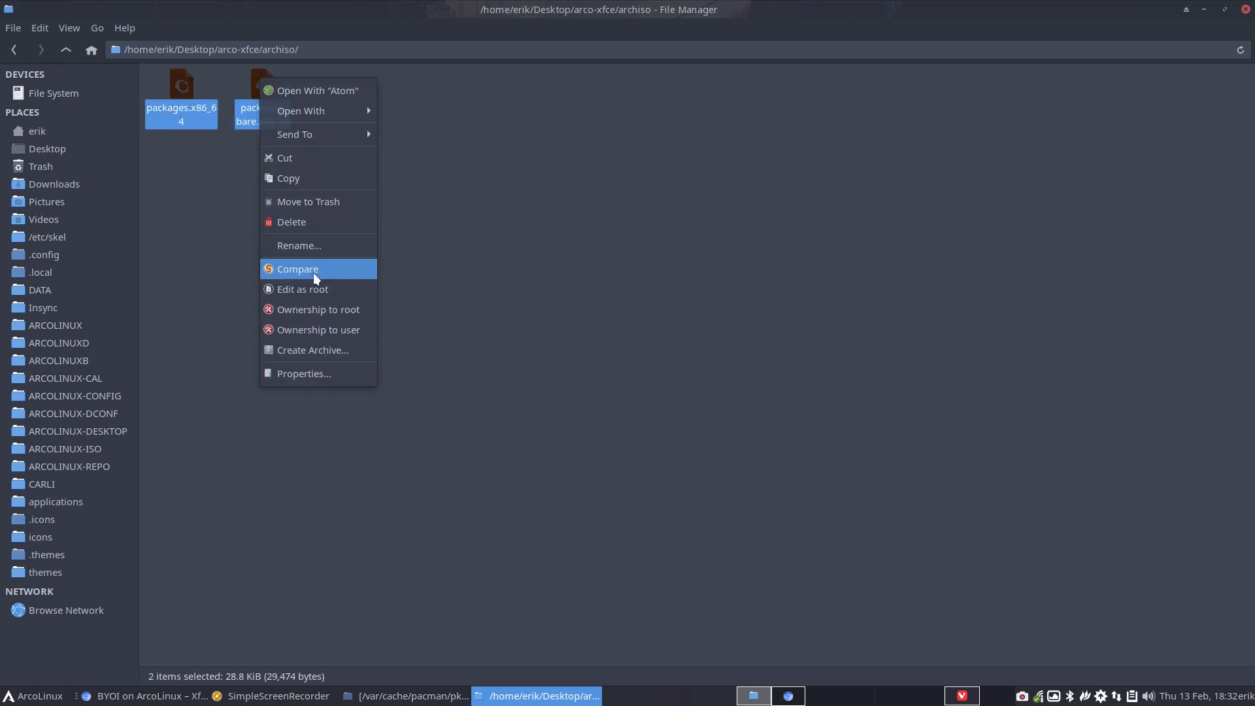
left_click(296, 269)
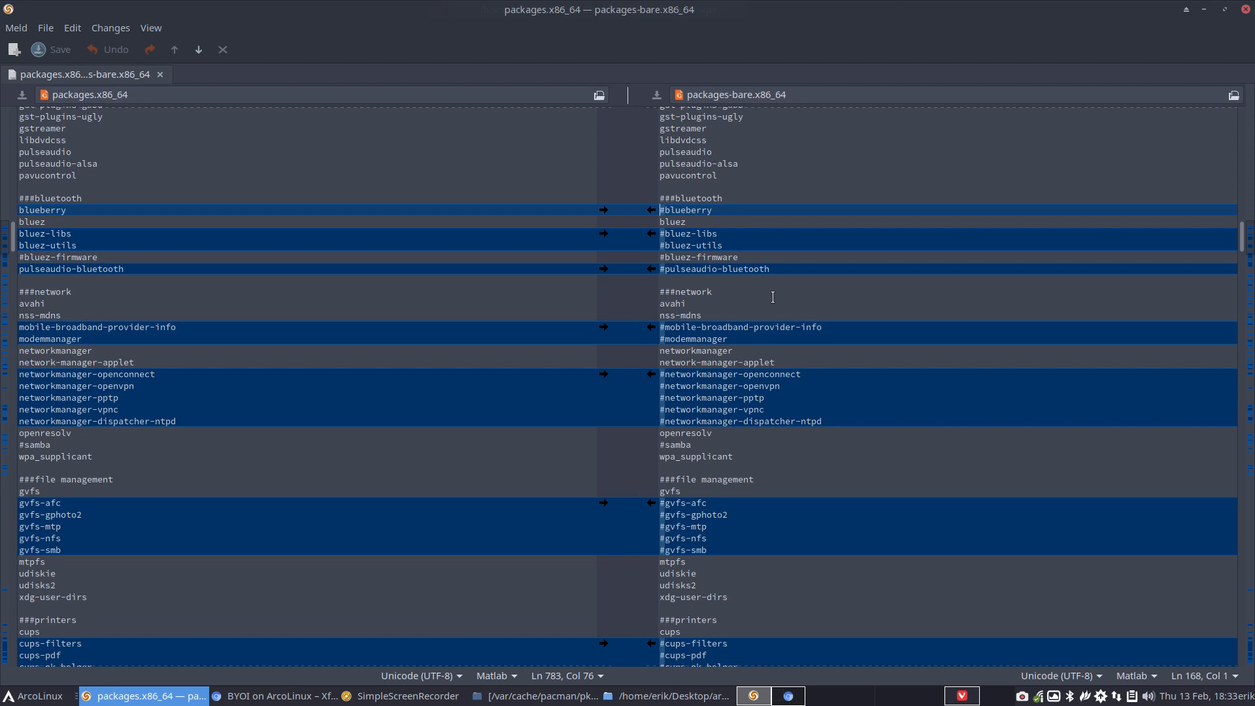
Scroll the Meld diff through the printers, applications and fonts differences
scroll("down", 3)
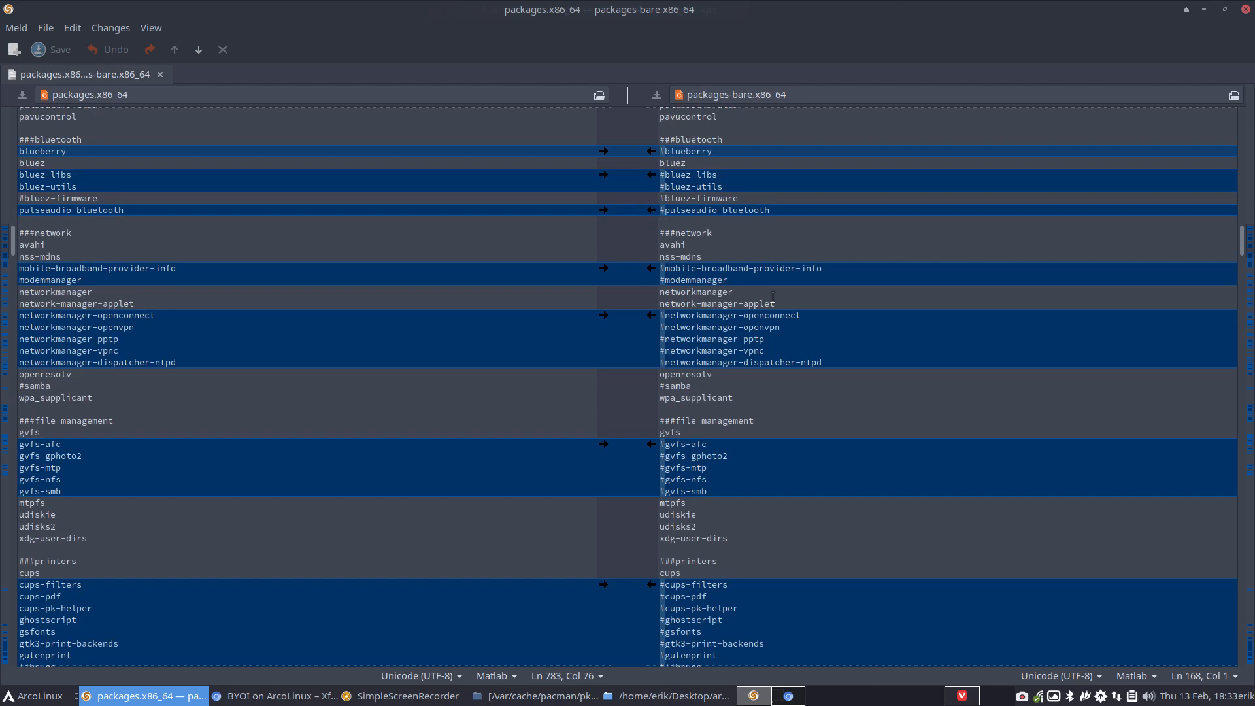
scroll("down", 3)
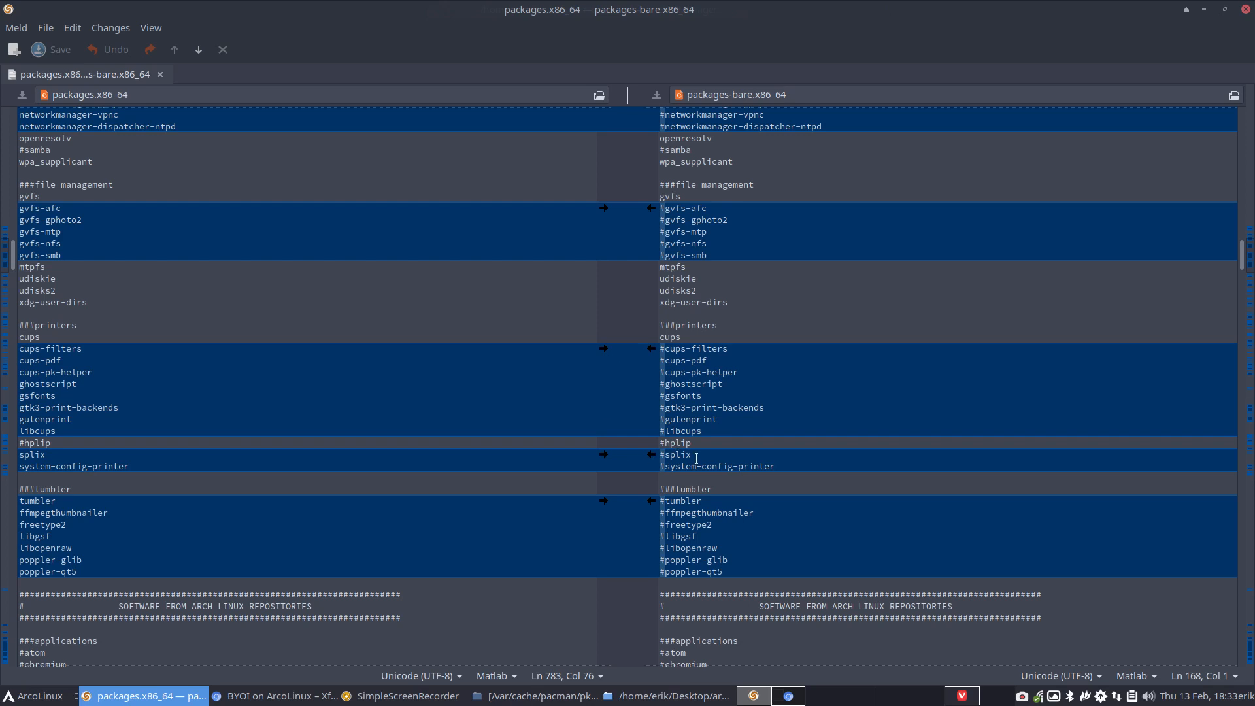
scroll("down", 3)
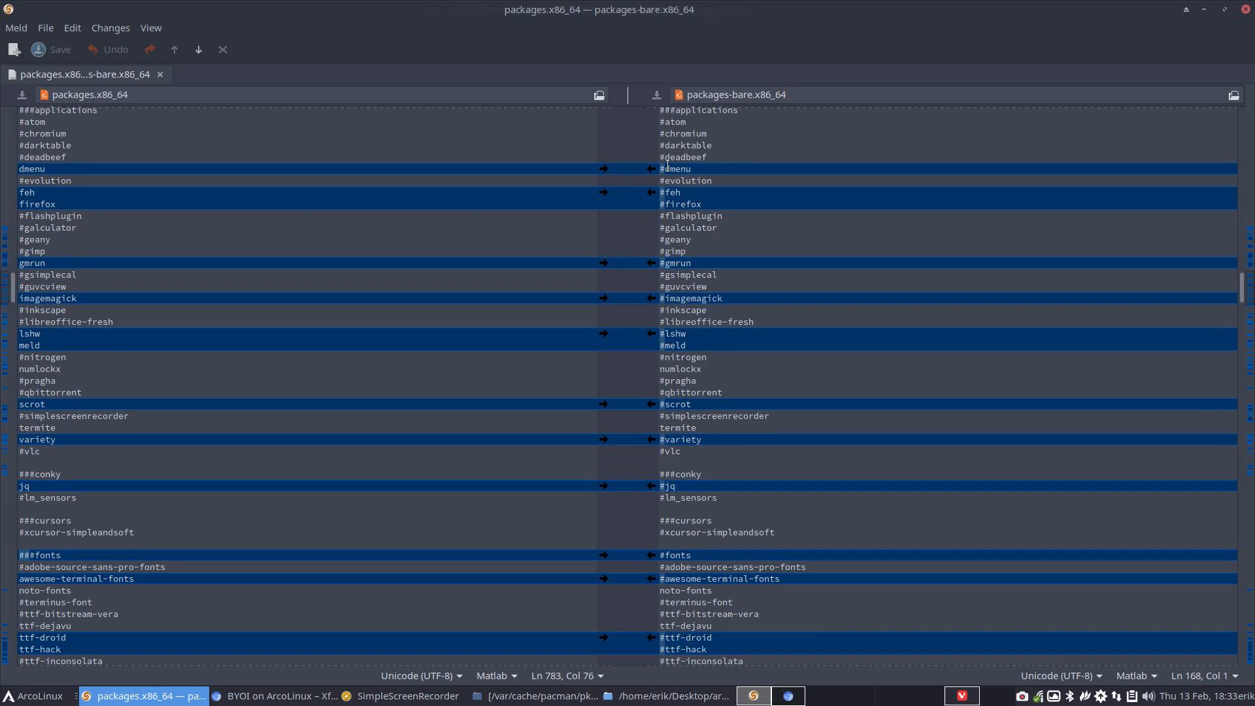
scroll("down", 3)
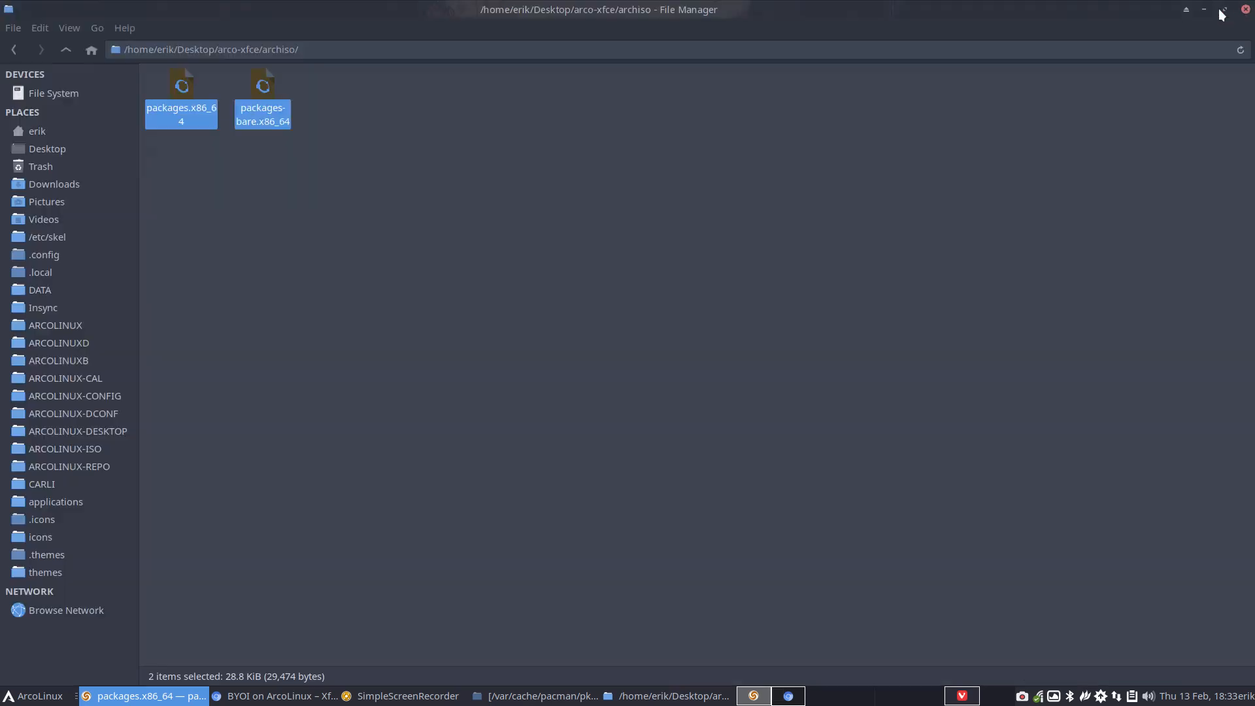
Alternate between packages.x86_64 and packages-bare.x86_64 to compare sizes, then go up a folder
left_click(180, 96)
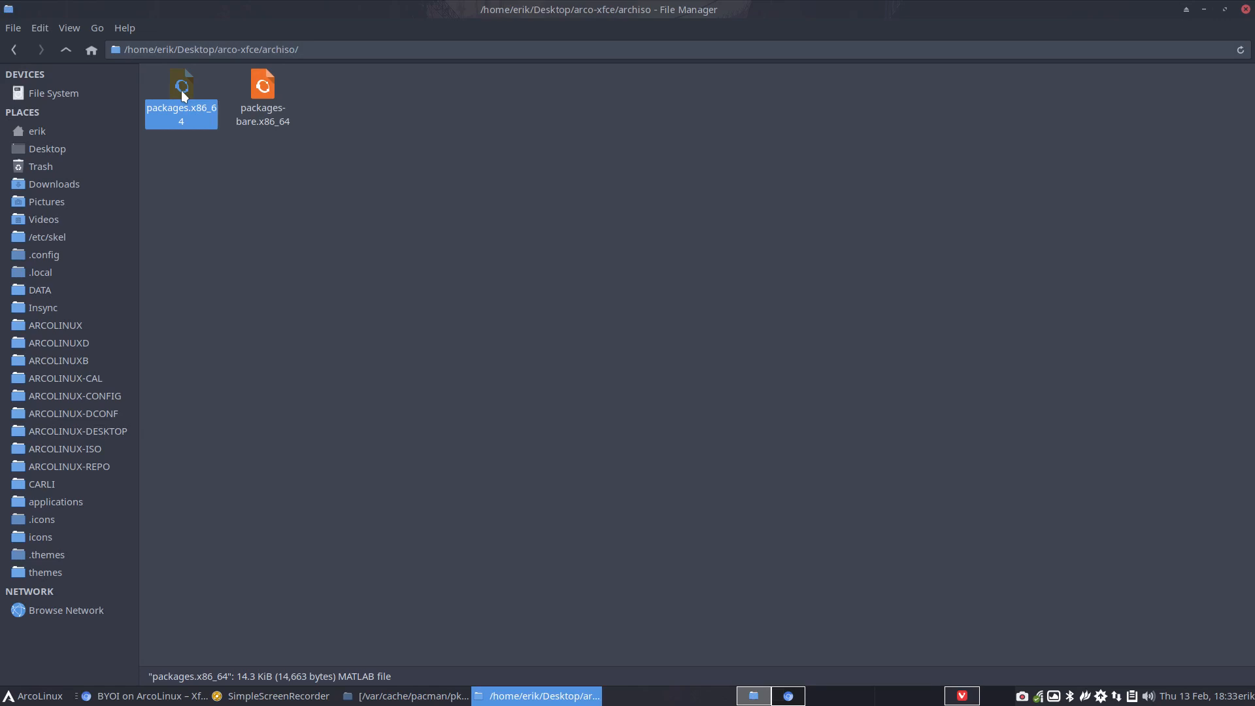
mouse_move(224, 98)
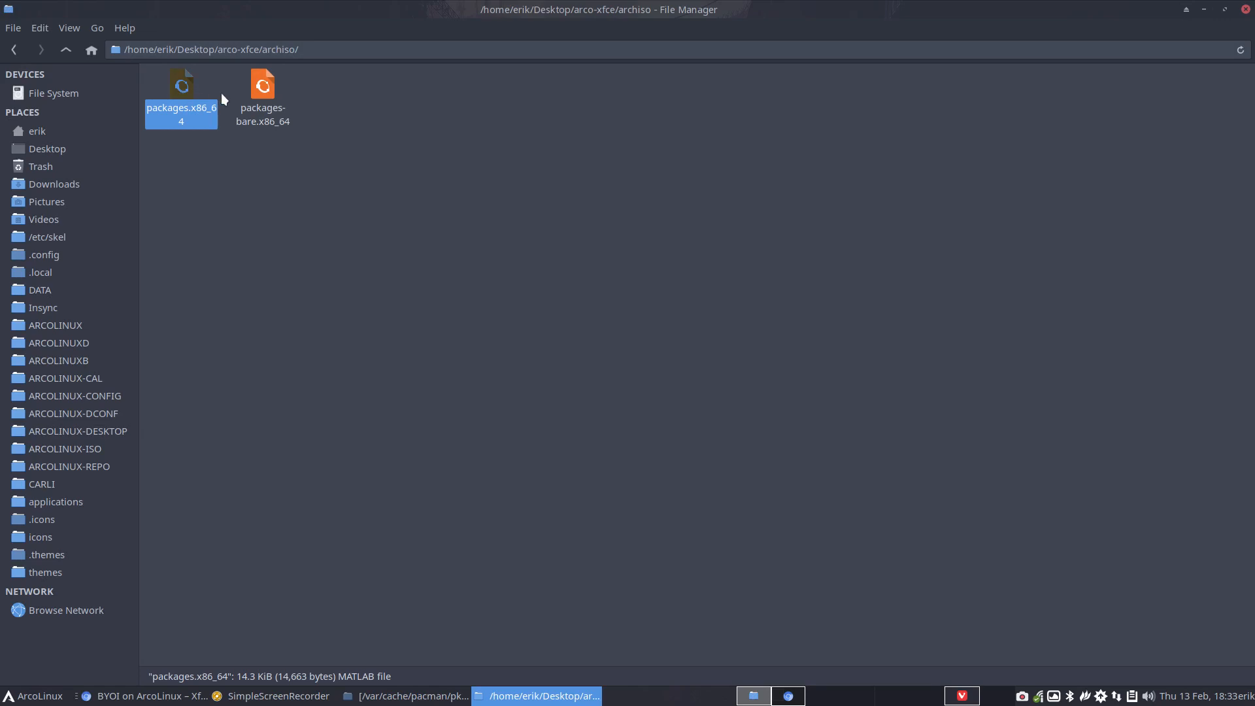
left_click(263, 100)
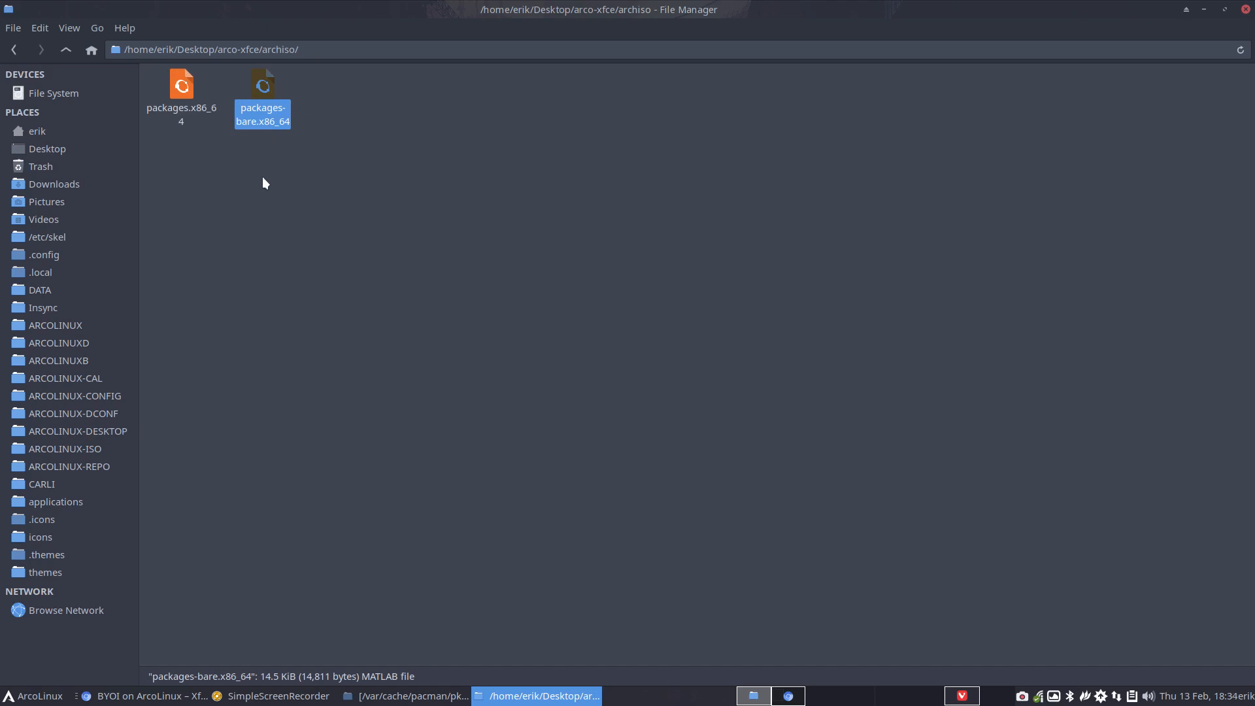
mouse_move(263, 109)
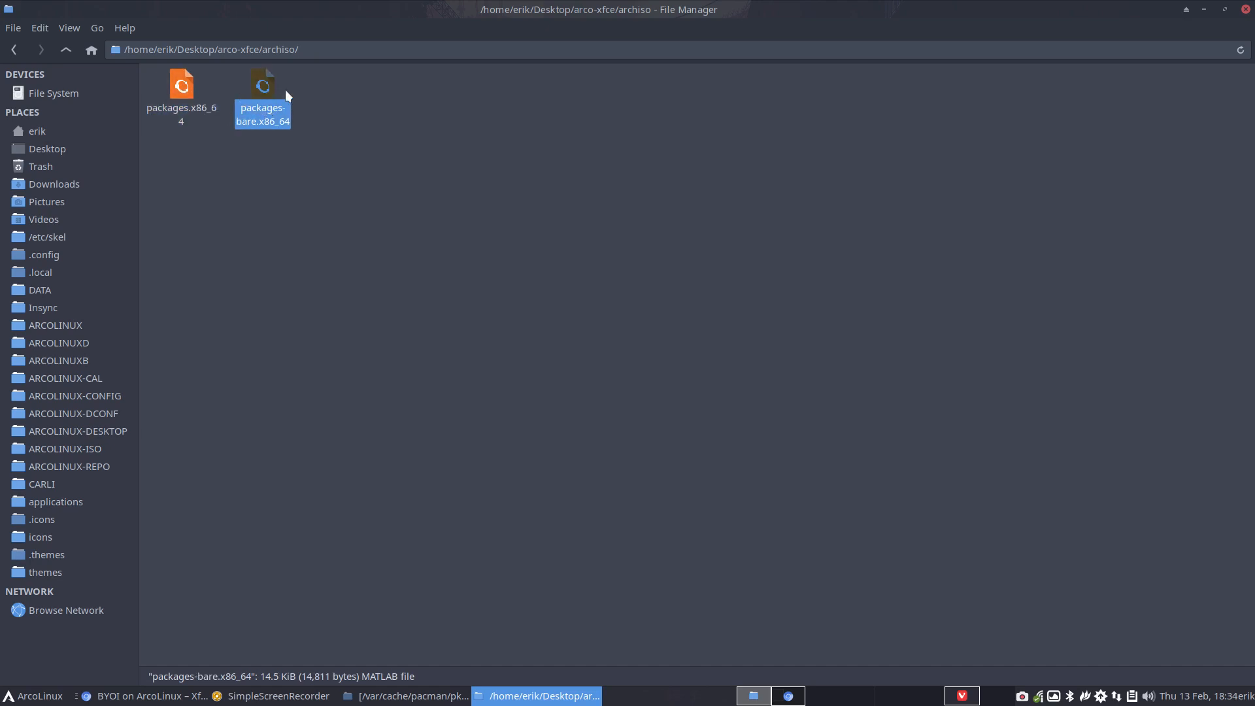
left_click(180, 96)
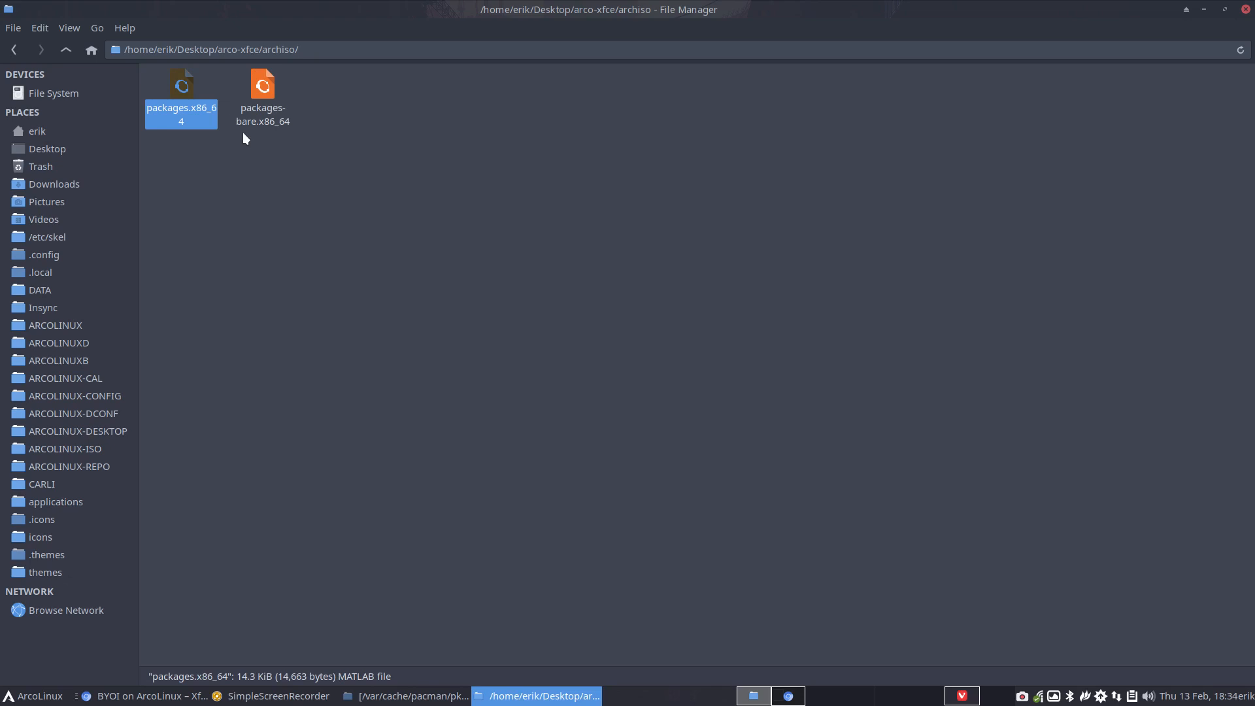
left_click(262, 92)
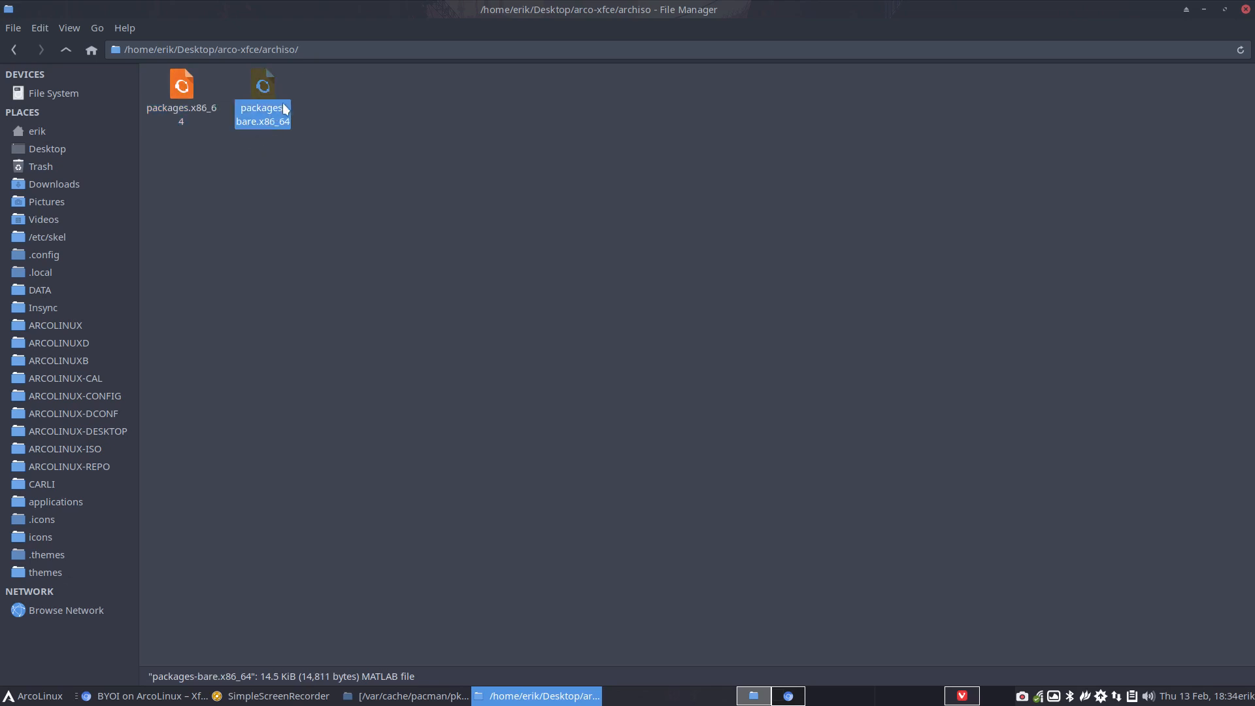
mouse_move(261, 98)
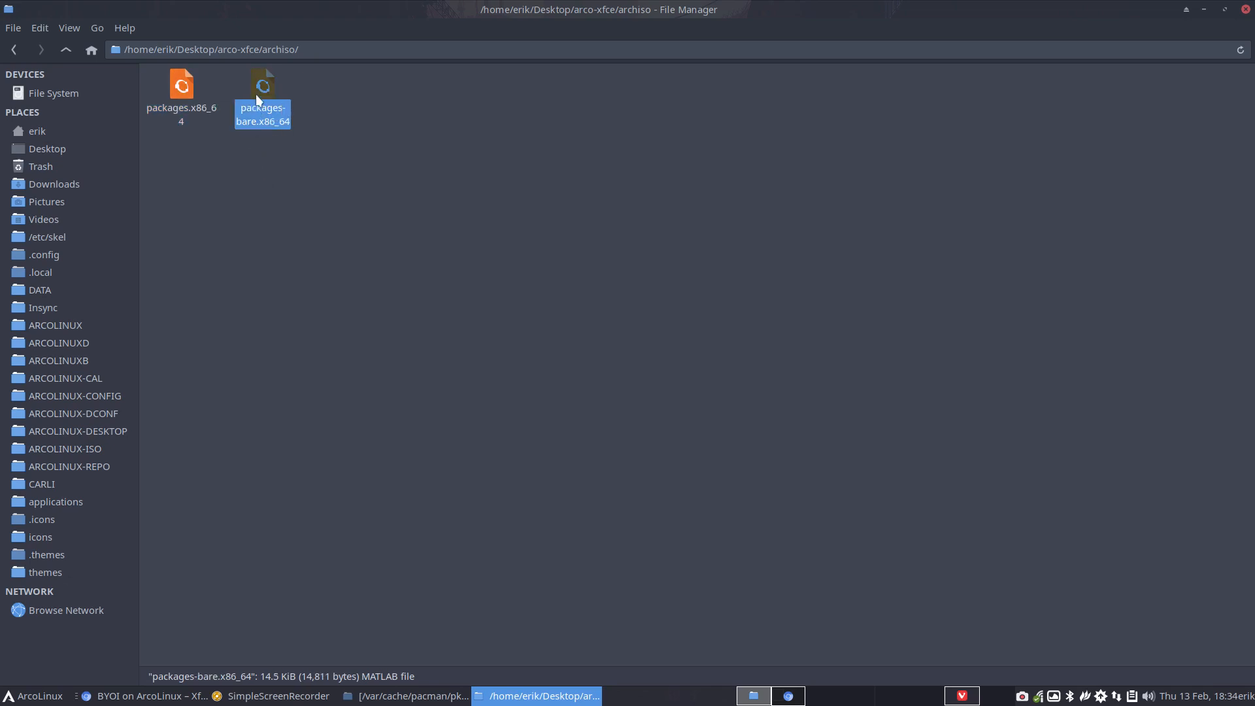
mouse_move(206, 136)
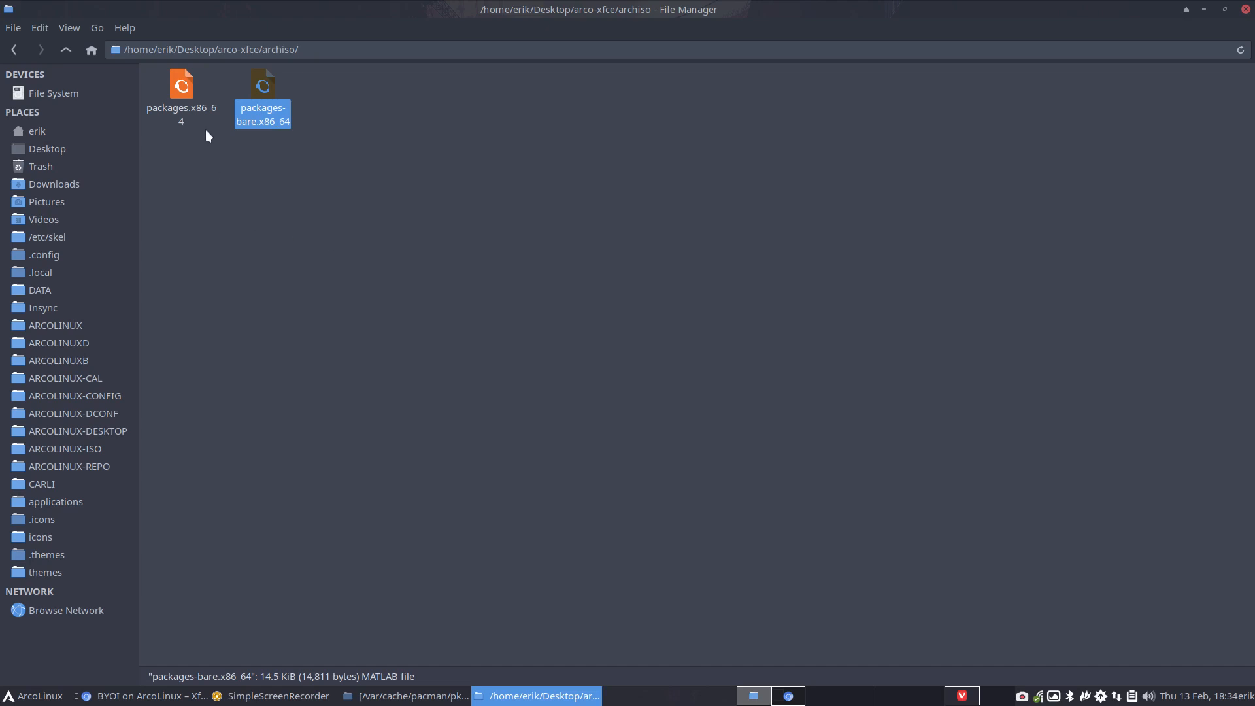
left_click(181, 88)
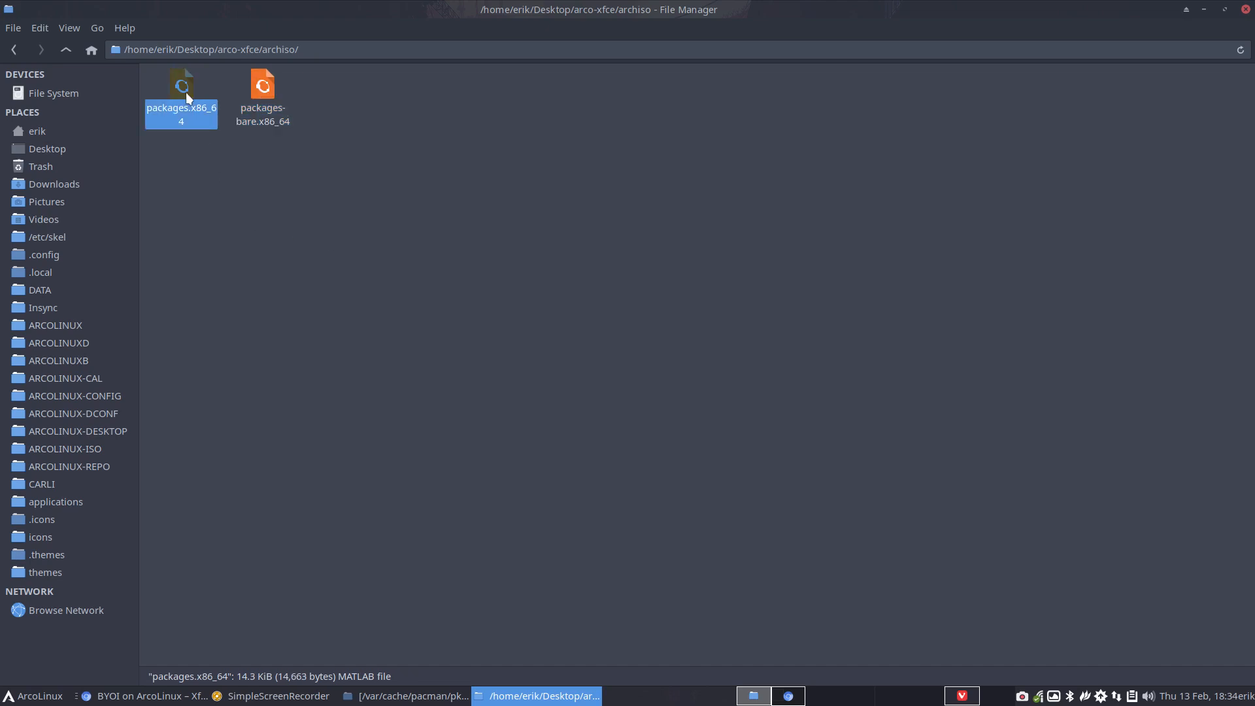
mouse_move(65, 50)
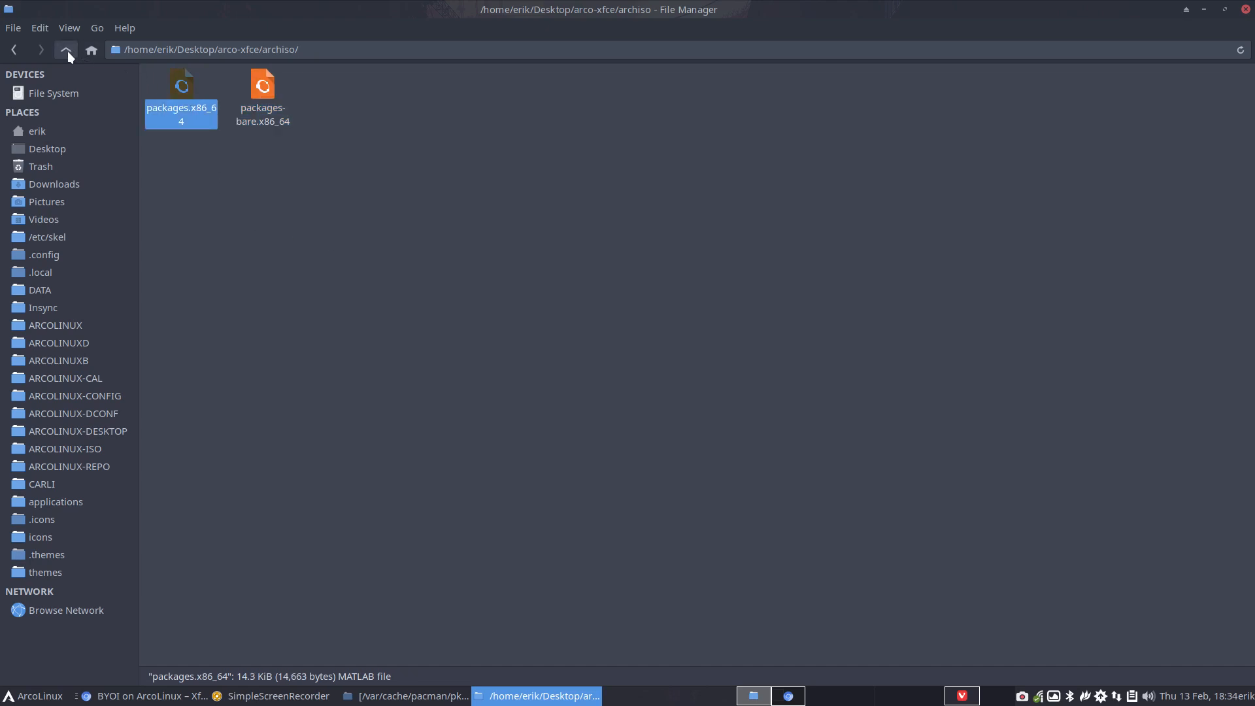
left_click(66, 49)
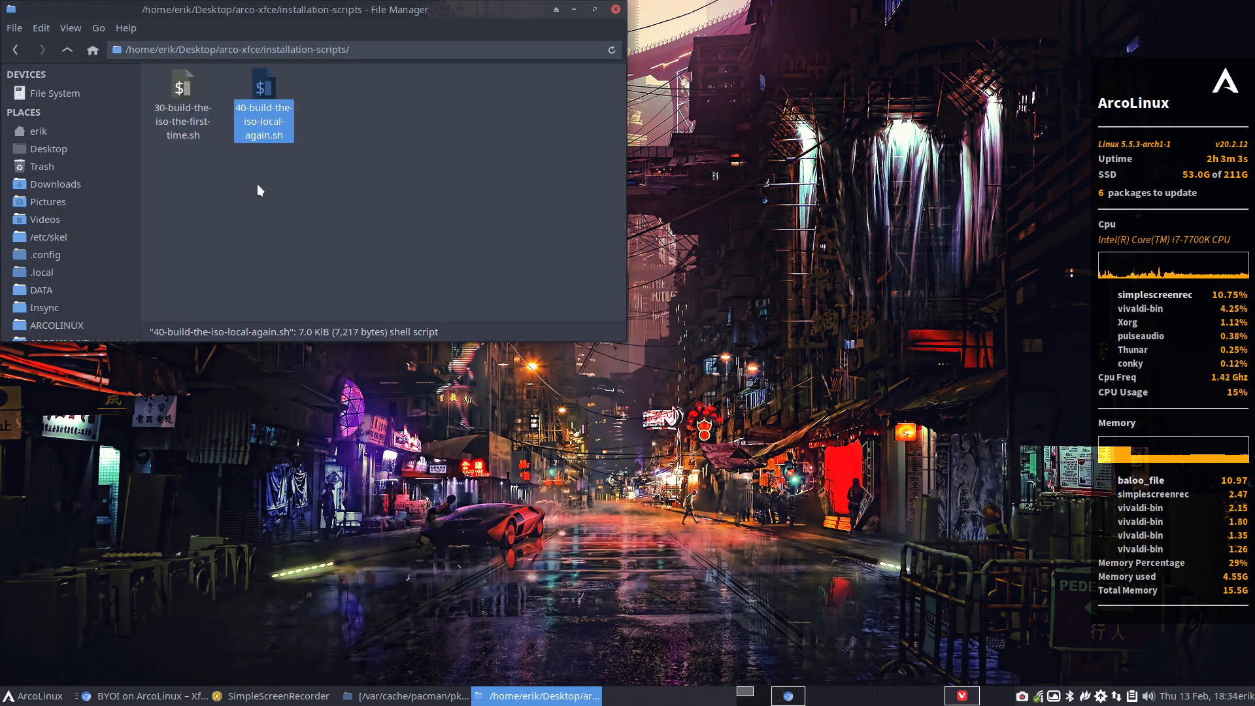
Compare the first-time and build-again ISO scripts in installation-scripts, then right-click the window
left_click(246, 178)
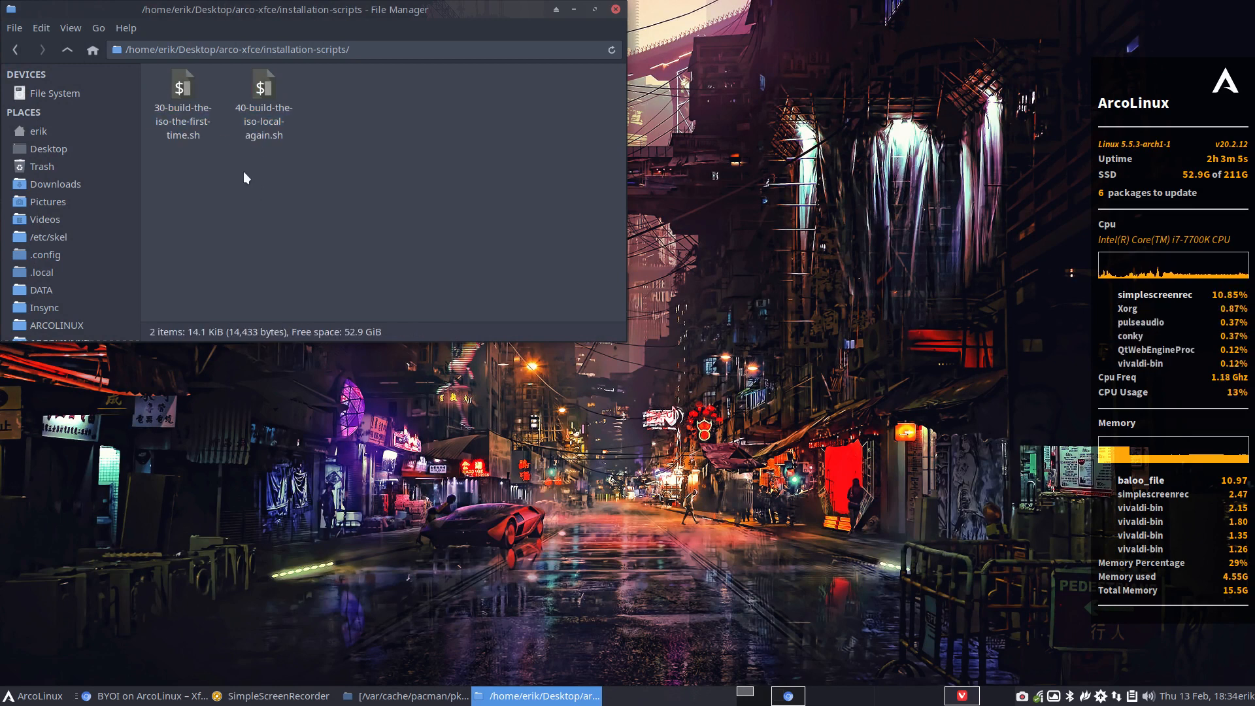
left_click(182, 88)
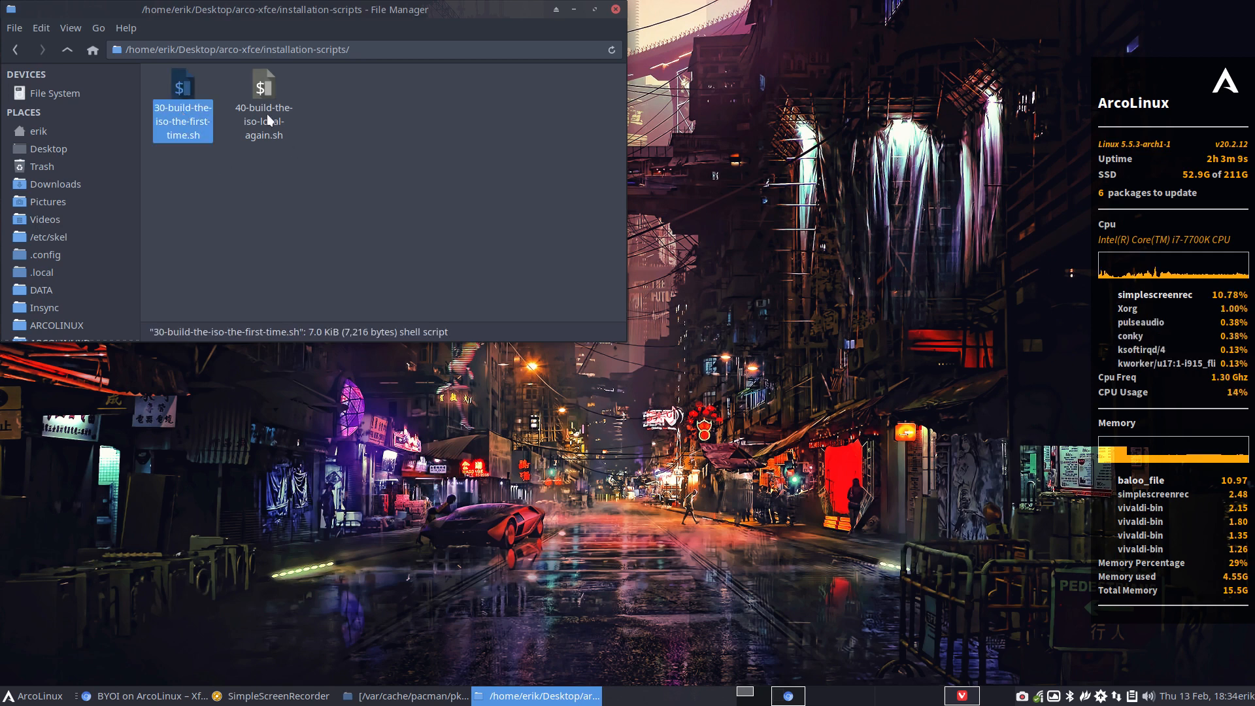
left_click(263, 120)
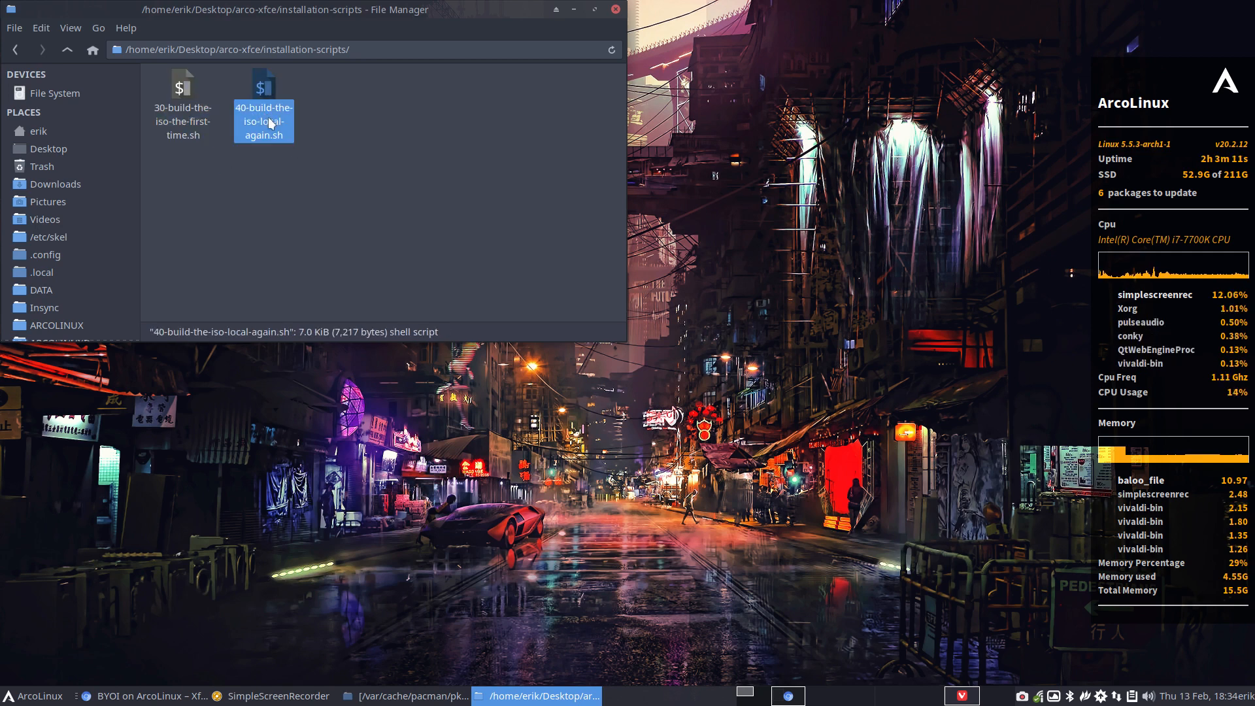
left_click(409, 695)
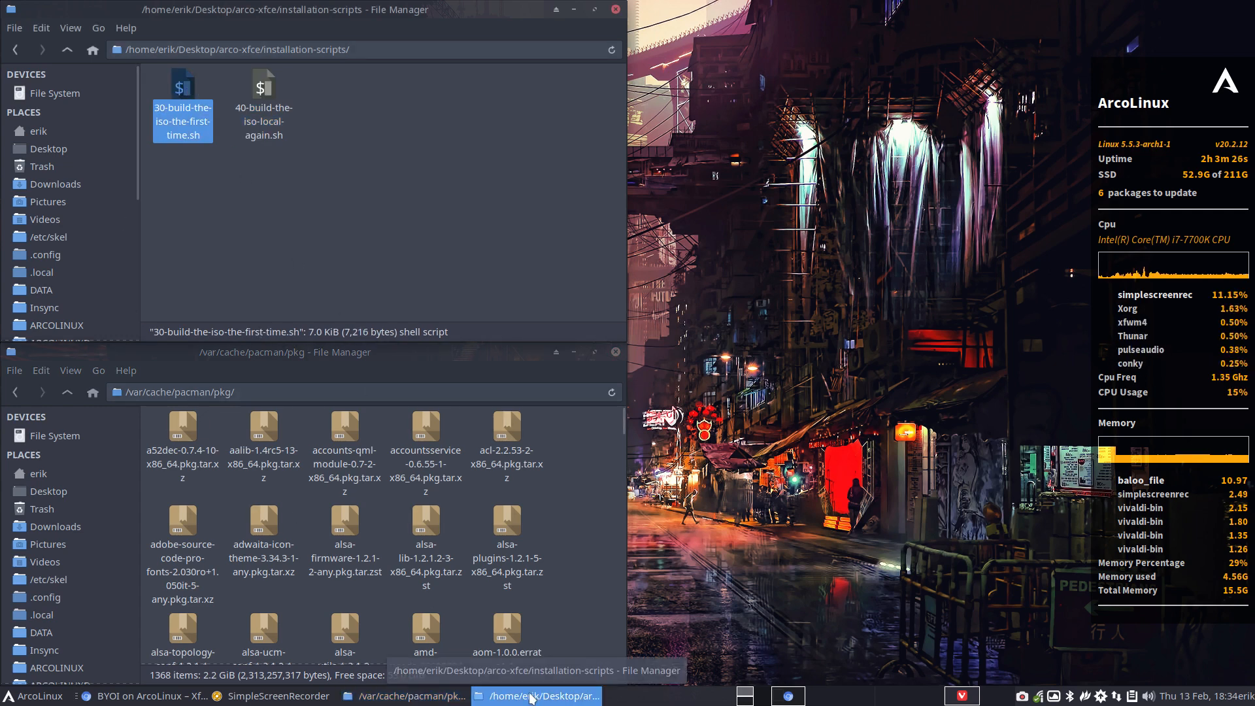
right_click(345, 144)
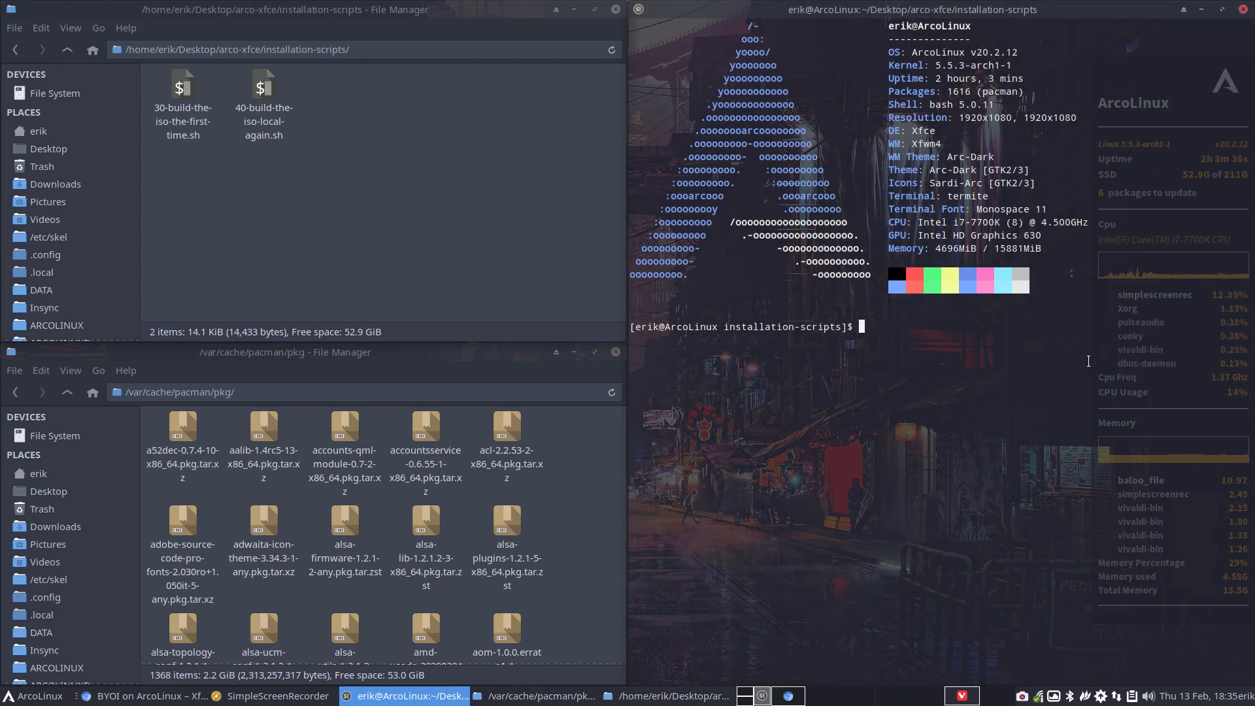
Run ./40-build-the-iso-local-again.sh and let the arcolinuxb-xfce-v20.2.12 build finish
type("./")
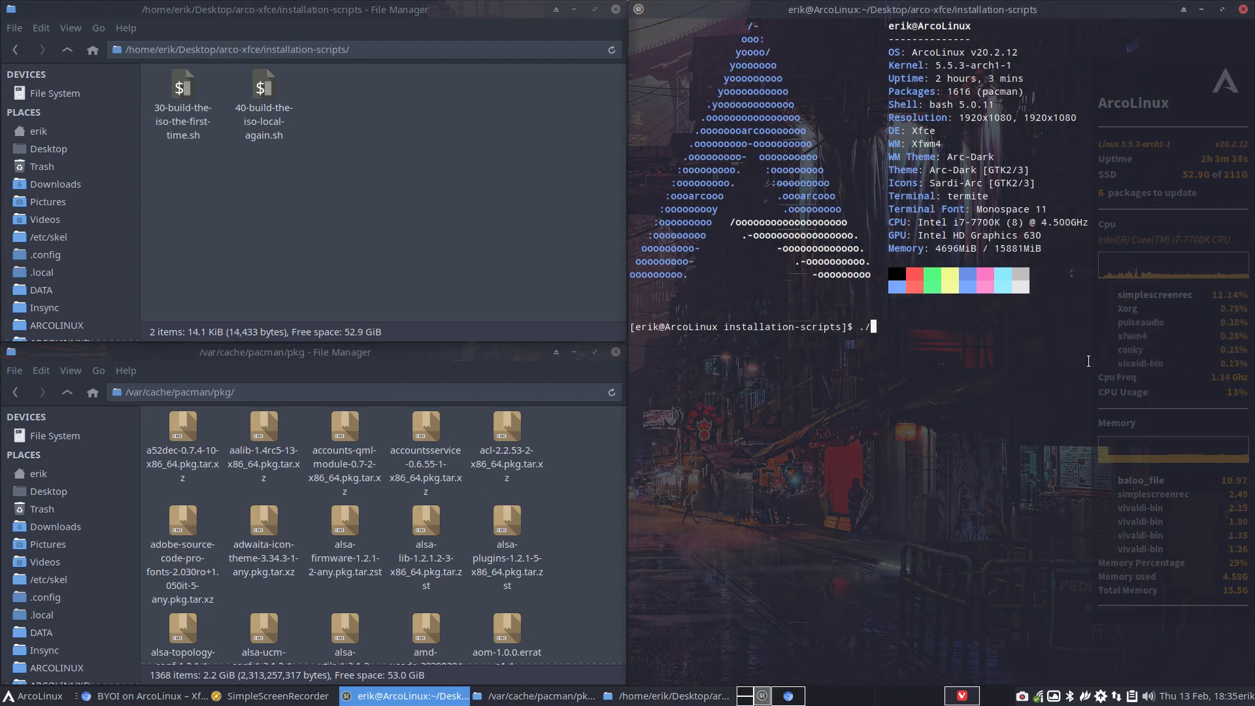
type("40-build-the-iso-local-again.sh")
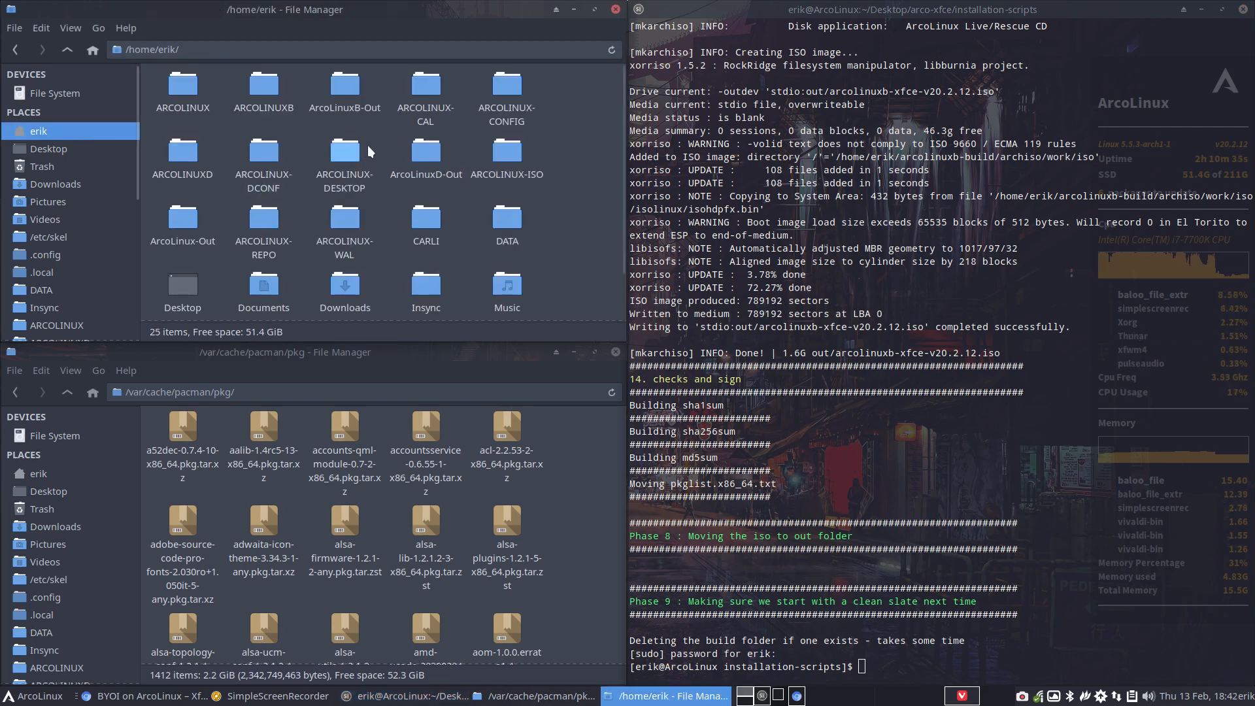
Open ArcoLinuxB-Out to show arcolinuxb-xfce-v20.2.12.iso with its pkglist and checksum files
double_click(345, 88)
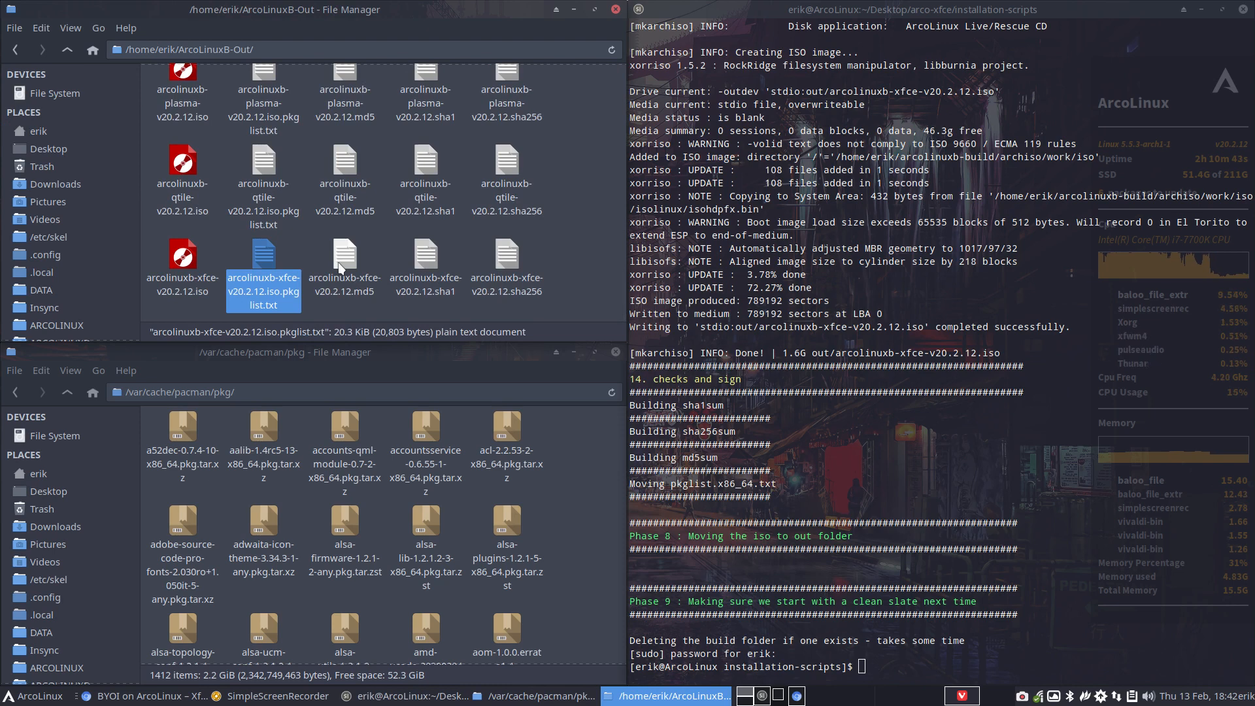
mouse_move(260, 251)
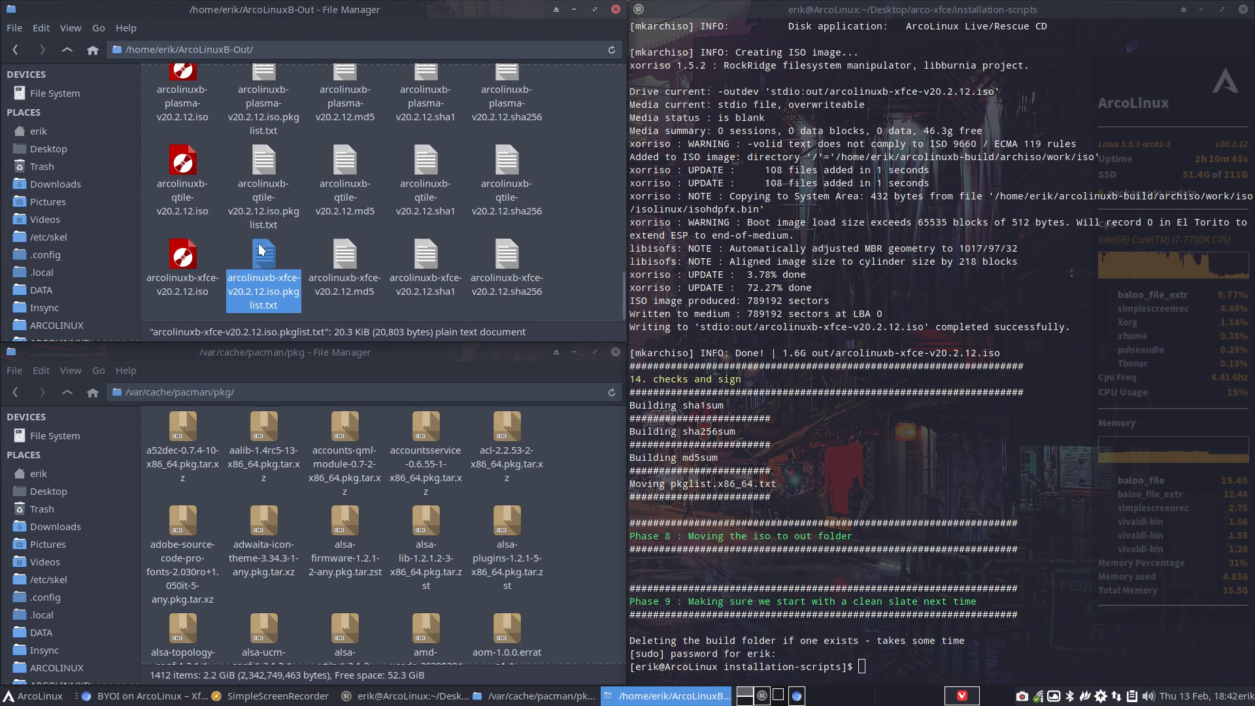